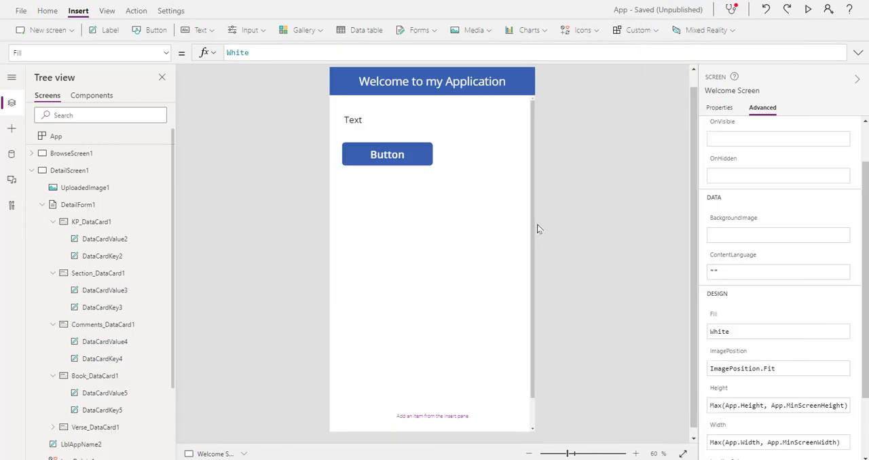
pyautogui.moveTo(516, 241)
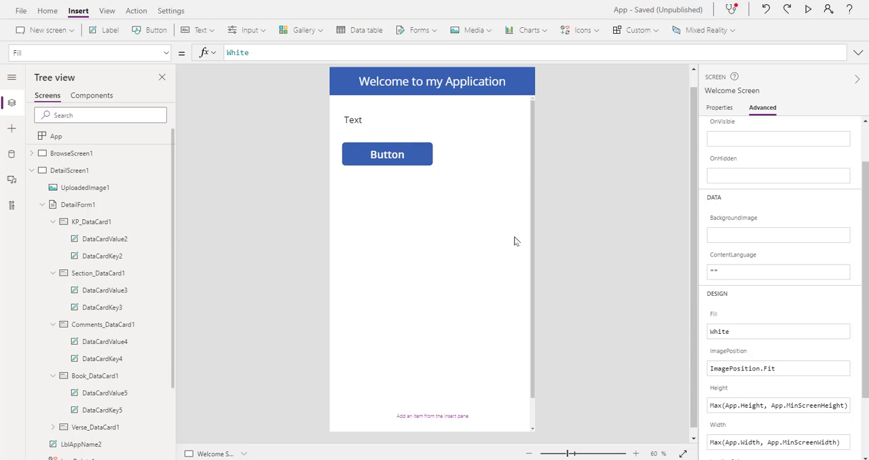
pyautogui.moveTo(497, 174)
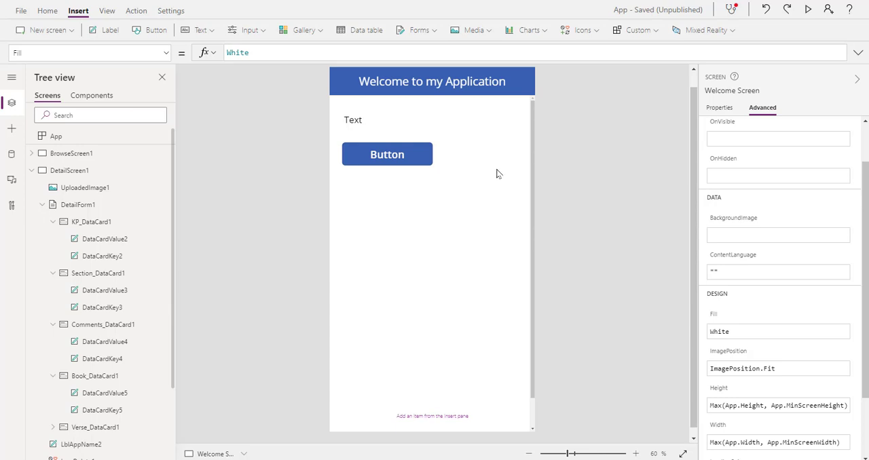
pyautogui.moveTo(561, 146)
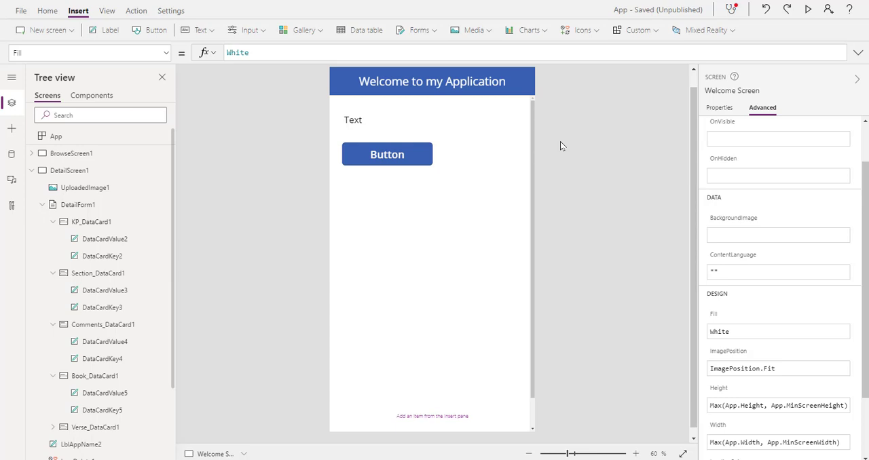
pyautogui.moveTo(600, 133)
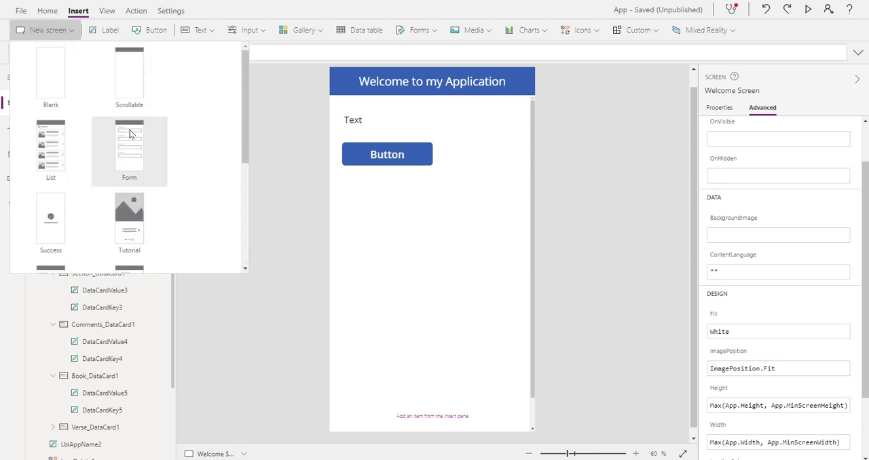
pyautogui.moveTo(129, 79)
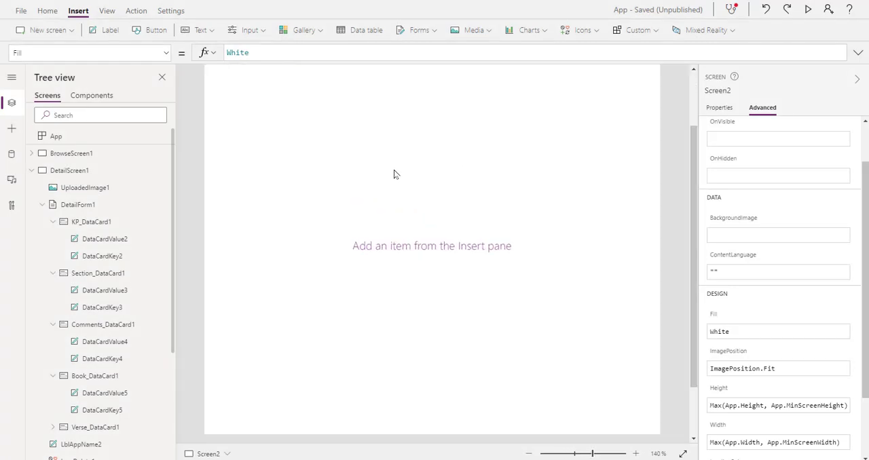
# - Add a scrollable screen and change its header title to 'Second Page'
pyautogui.click(528, 453)
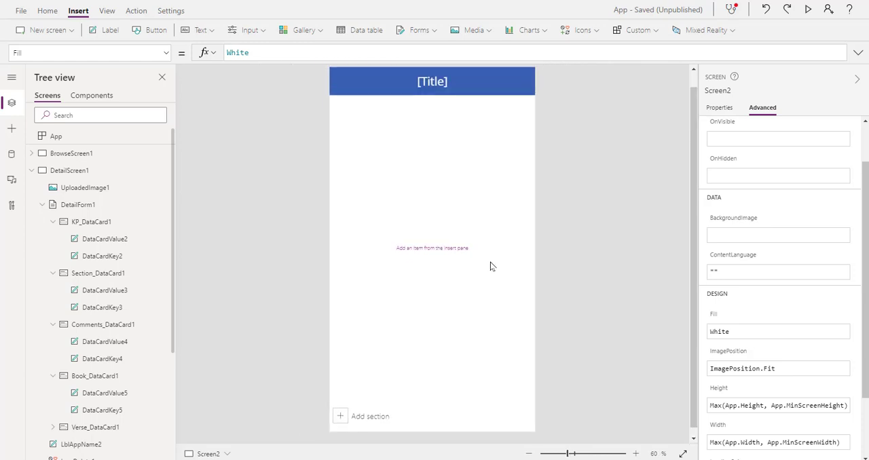
pyautogui.moveTo(596, 235)
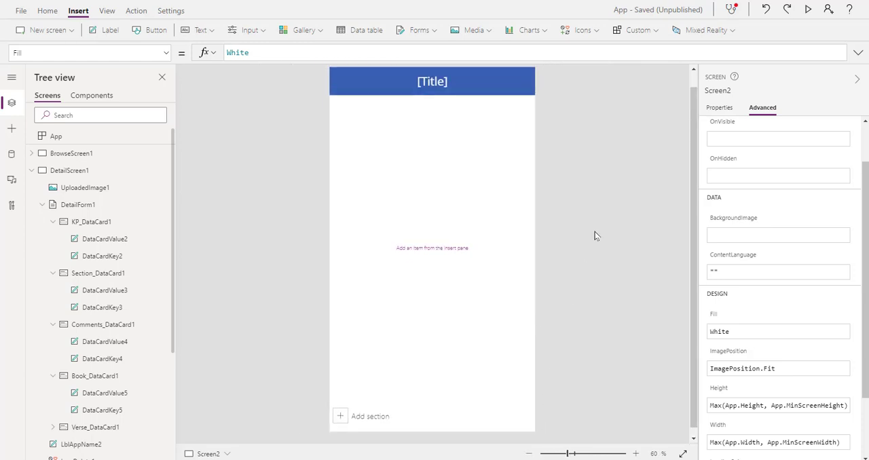
pyautogui.click(431, 80)
pyautogui.write('Second Page')
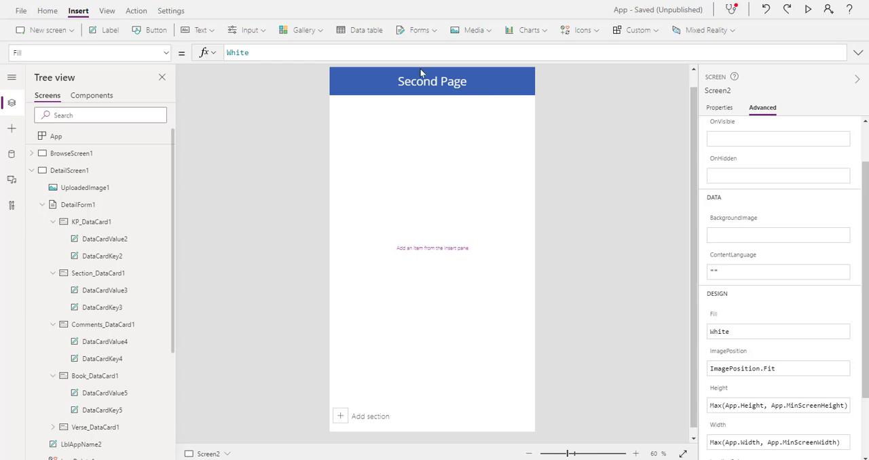
# - Insert an empty section card beneath Screen2's 'Second Page' header
pyautogui.click(432, 81)
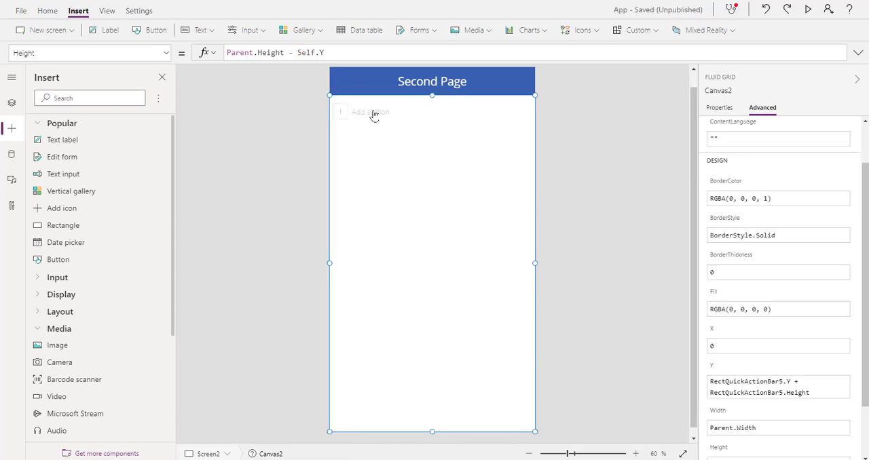
pyautogui.click(432, 112)
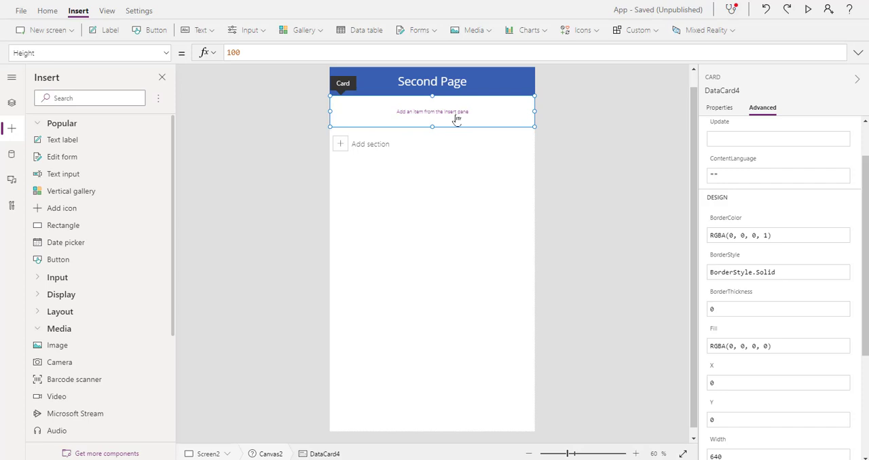
pyautogui.moveTo(452, 118)
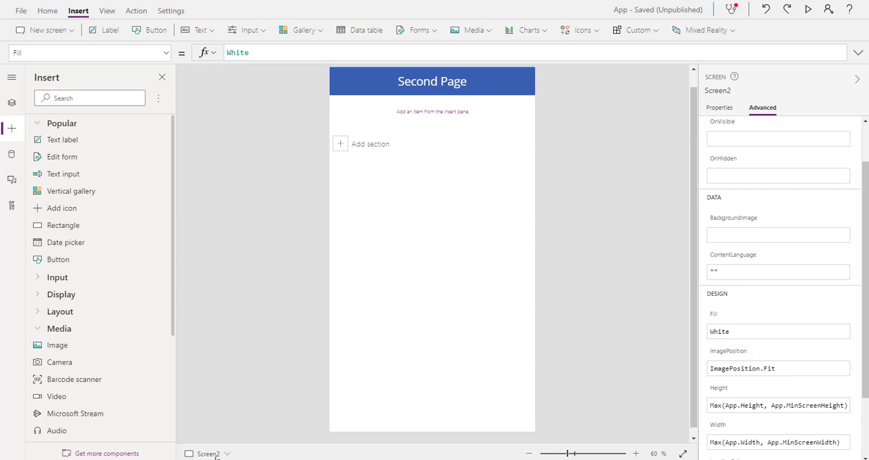
# - Rename Screen2 to 'Second Page' in the properties pane header
pyautogui.click(227, 453)
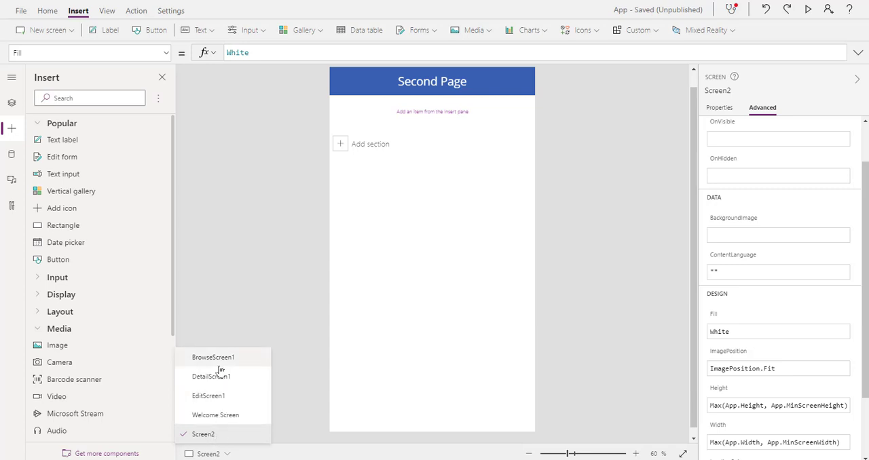
pyautogui.moveTo(224, 357)
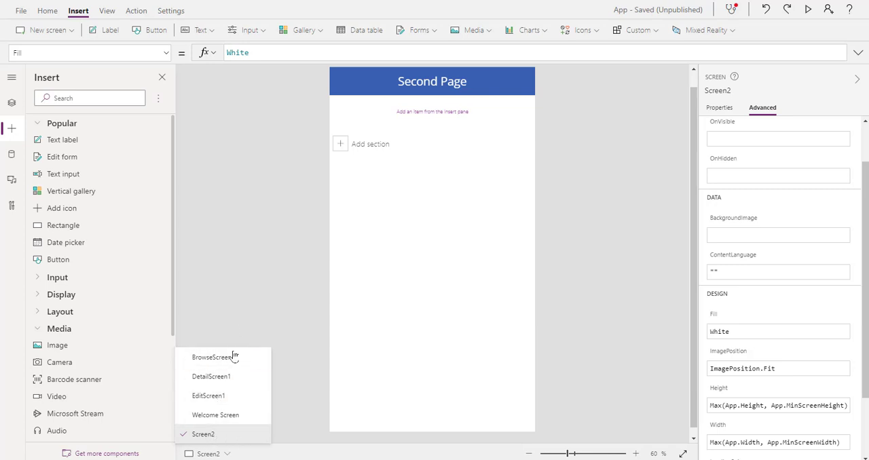
pyautogui.moveTo(261, 316)
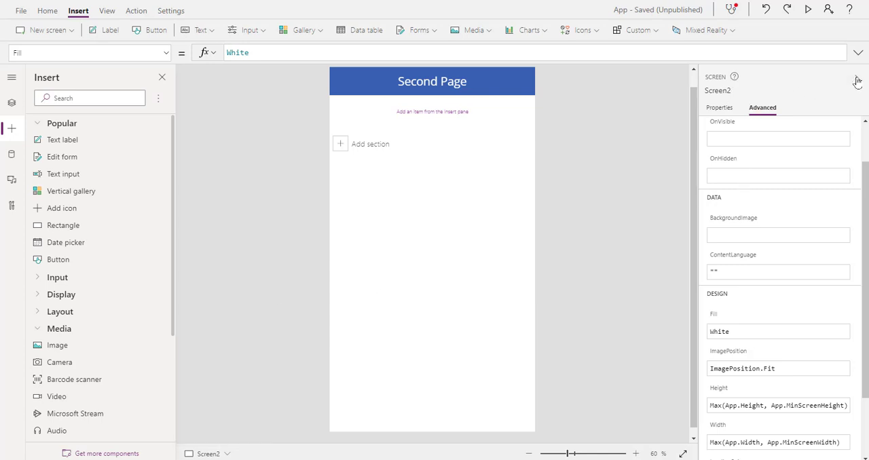
pyautogui.click(857, 82)
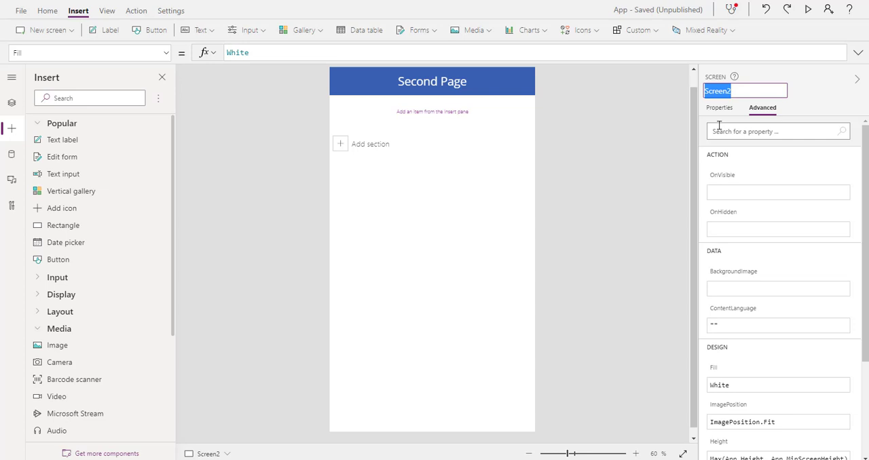
pyautogui.write('S')
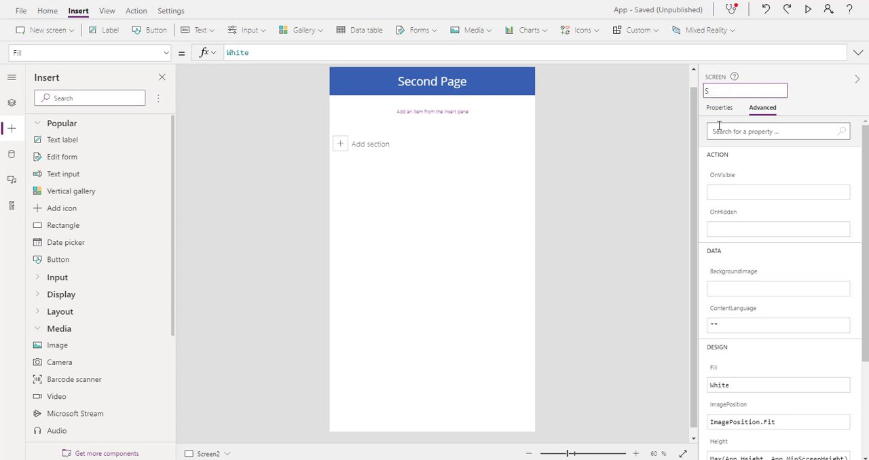
pyautogui.write('Second Page')
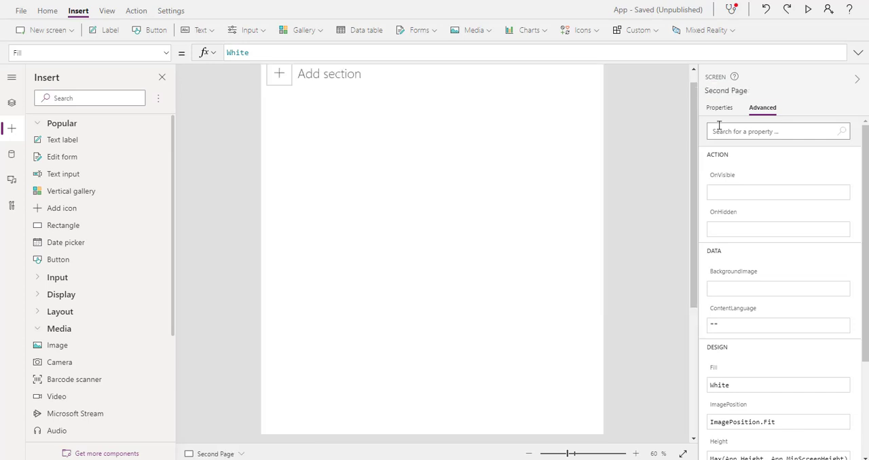
# - Copy the Text label from the Welcome Screen
pyautogui.click(528, 453)
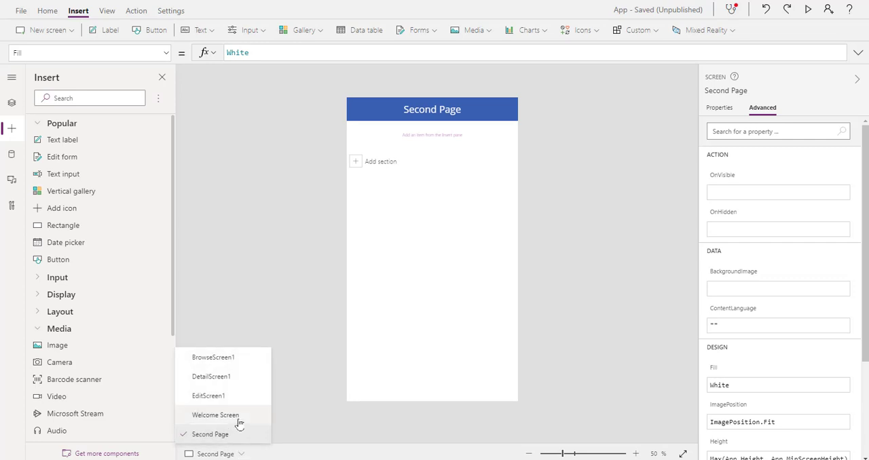
pyautogui.click(216, 415)
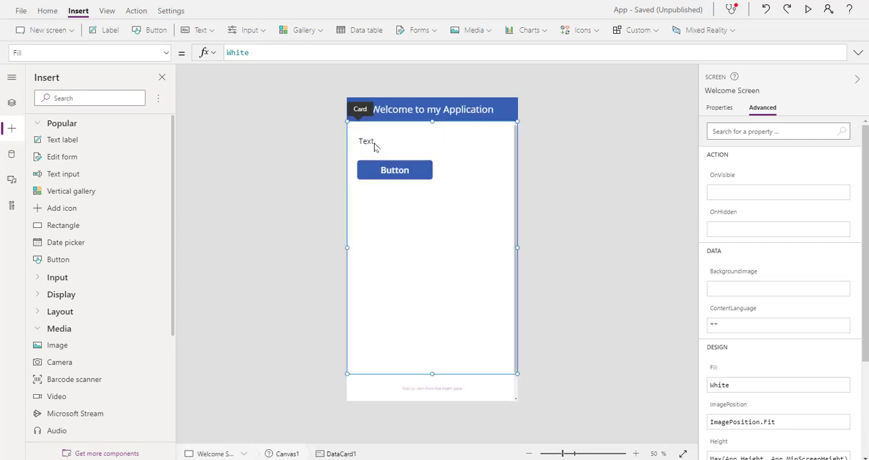
pyautogui.click(367, 141)
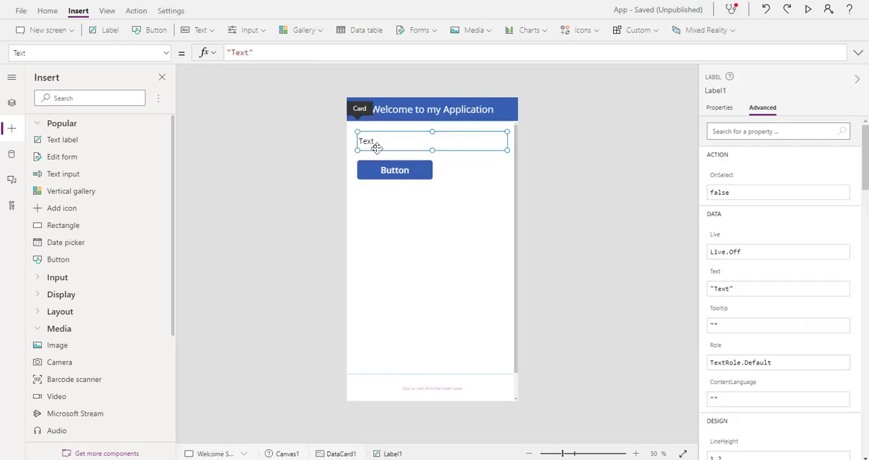
pyautogui.rightClick(367, 141)
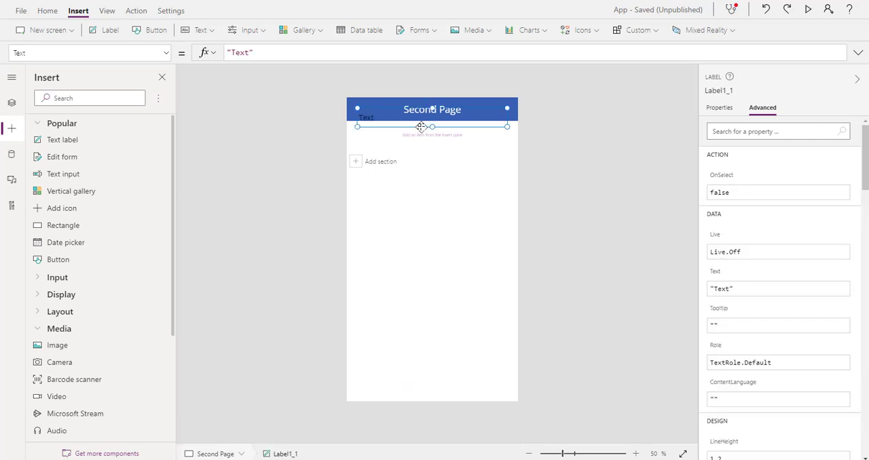
# - Paste the Text label onto Second Page, positioned just below the header
pyautogui.moveTo(420, 126); pyautogui.dragTo(404, 209)
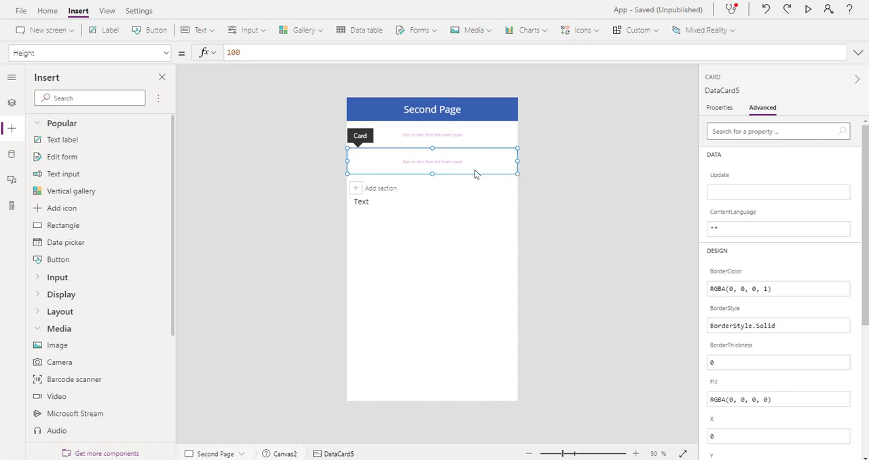
pyautogui.moveTo(475, 177)
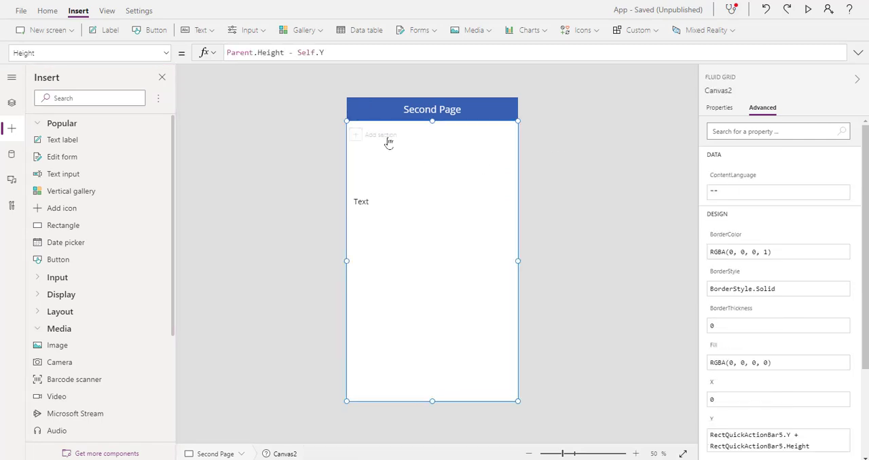
pyautogui.click(432, 134)
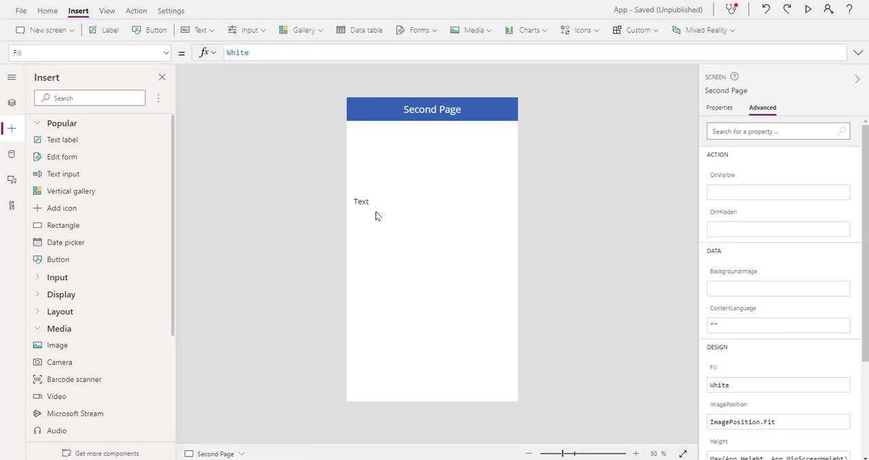
pyautogui.click(361, 201)
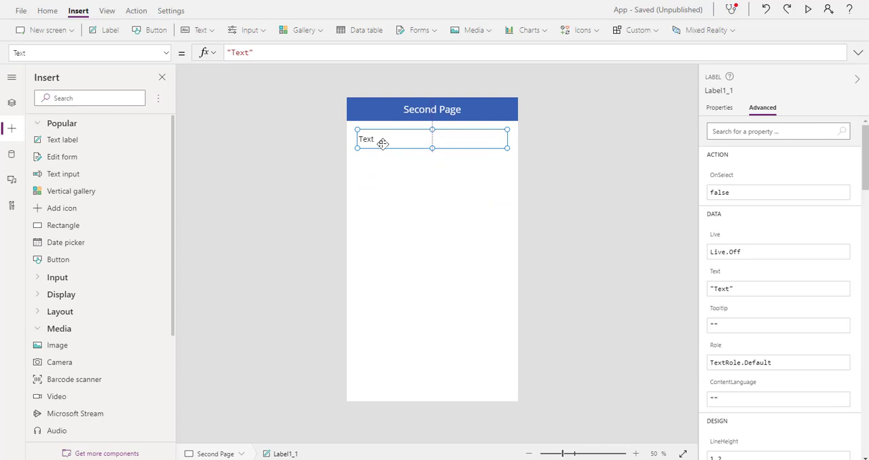
pyautogui.click(459, 276)
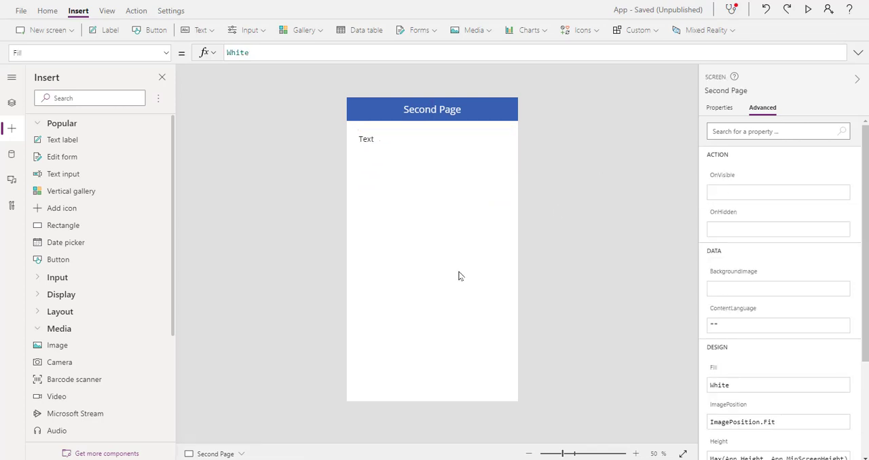
pyautogui.click(240, 453)
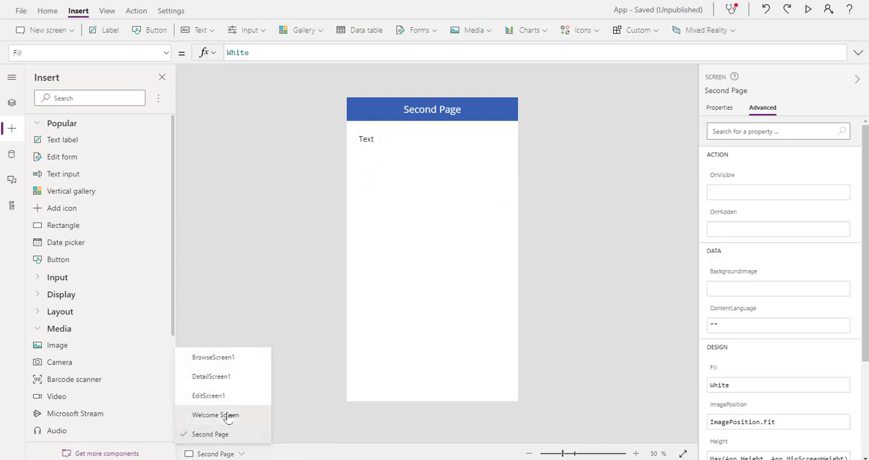
# - Place a 'Welcome Page' button beneath the Text label on Second Page
pyautogui.click(215, 415)
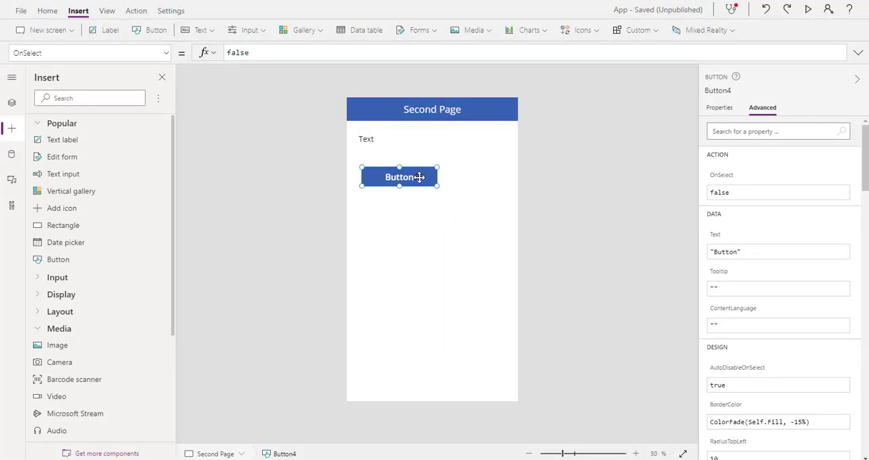
pyautogui.moveTo(313, 97)
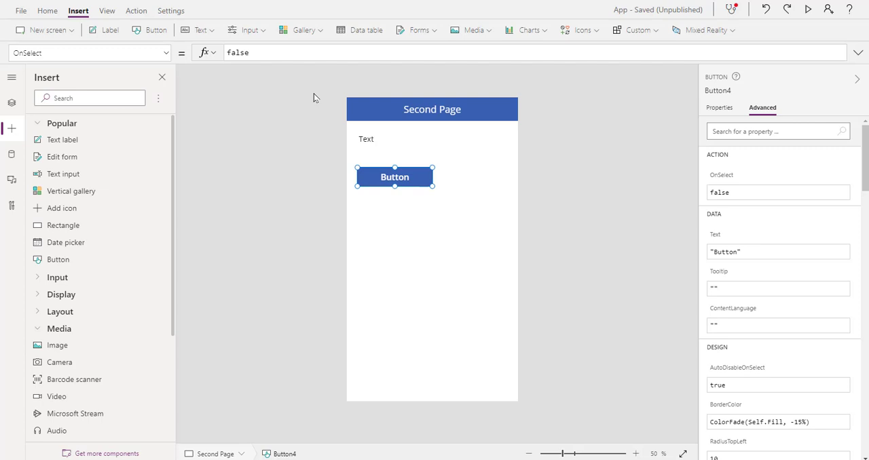
pyautogui.moveTo(472, 181)
pyautogui.write('Welcome Page')
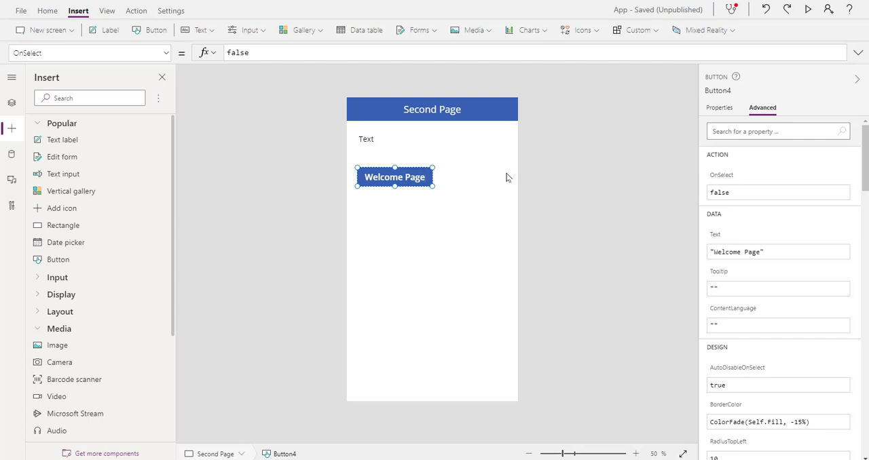
pyautogui.moveTo(395, 177)
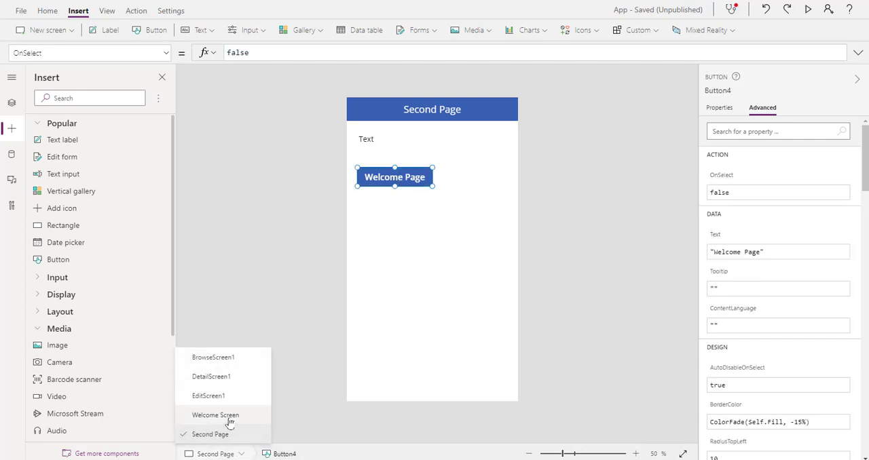
# - Relabel the Welcome Screen button 'Second Page'
pyautogui.click(215, 415)
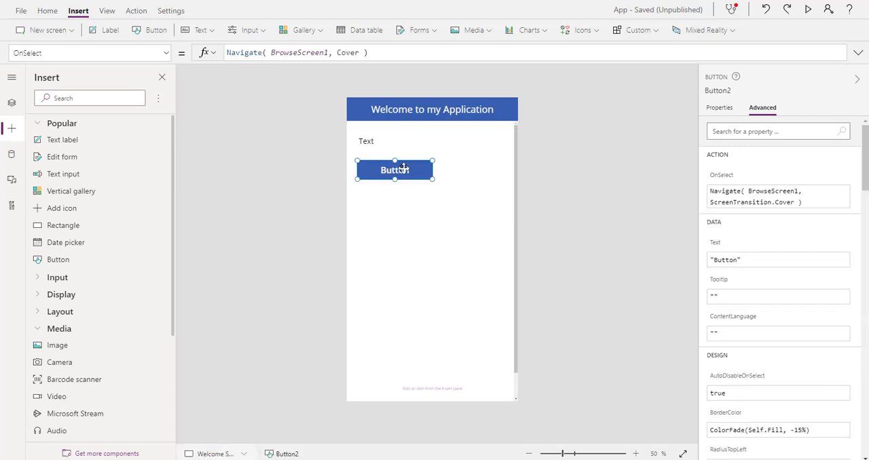
pyautogui.write('Second Page')
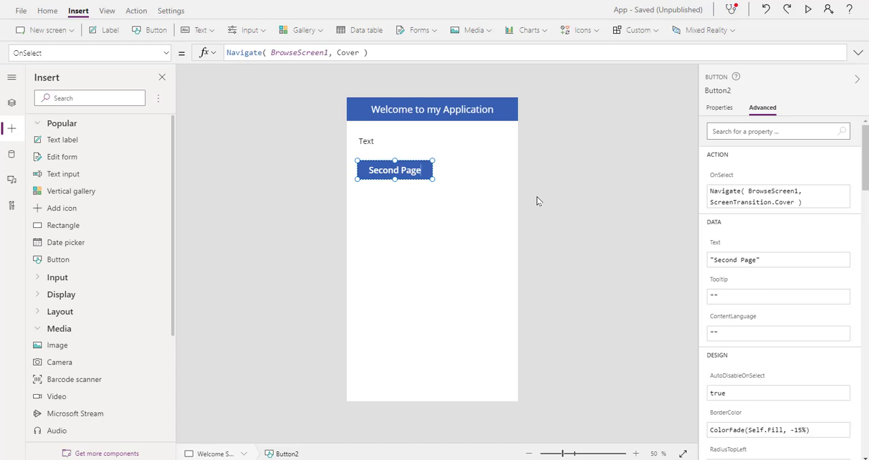
pyautogui.click(434, 265)
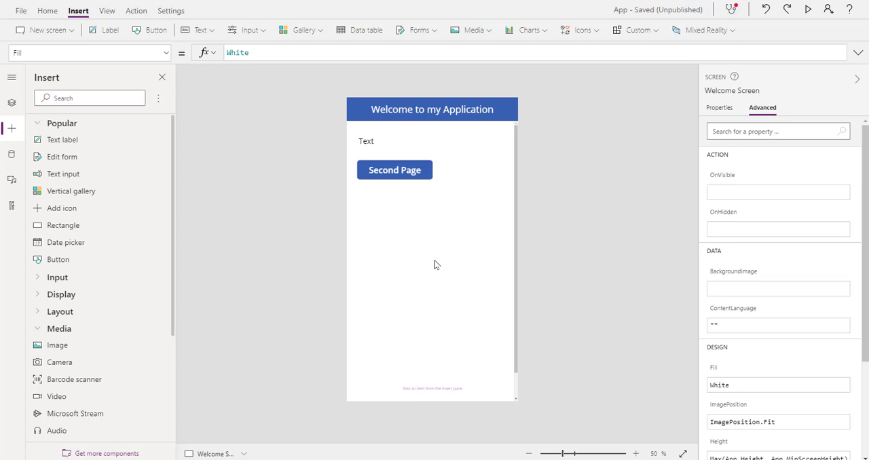
pyautogui.moveTo(374, 316)
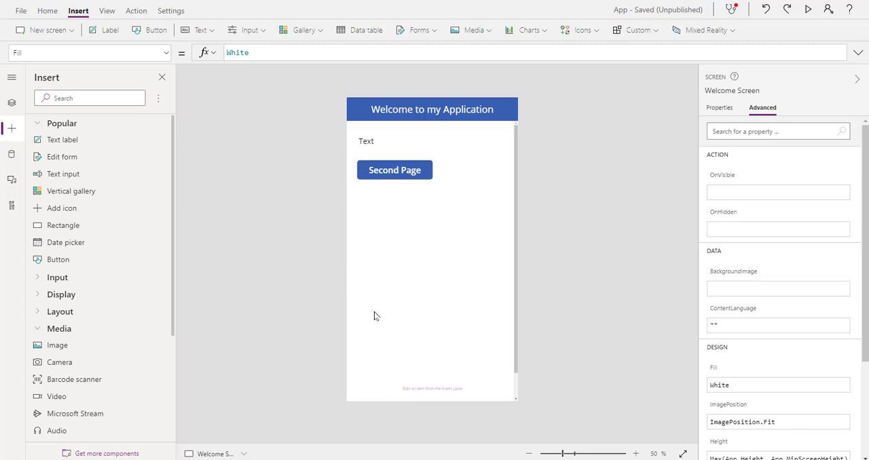
pyautogui.moveTo(414, 270)
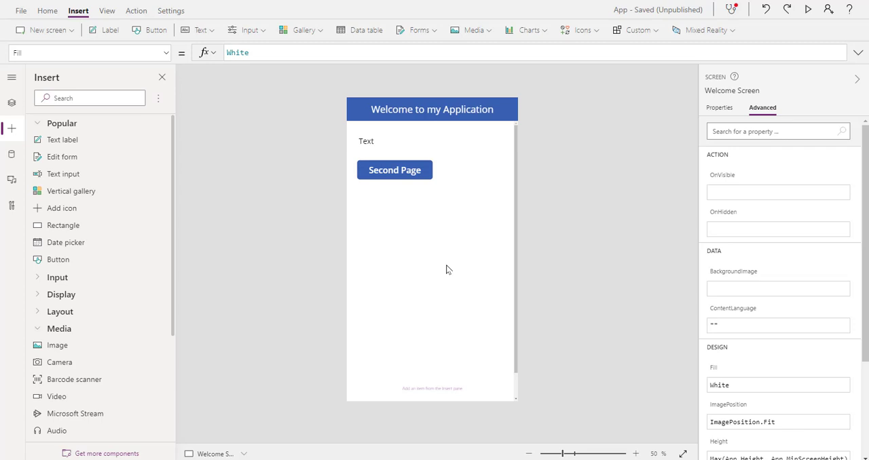
# - Copy the Second Page button's OnSelect navigation formula to the Welcome Page button
pyautogui.click(394, 169)
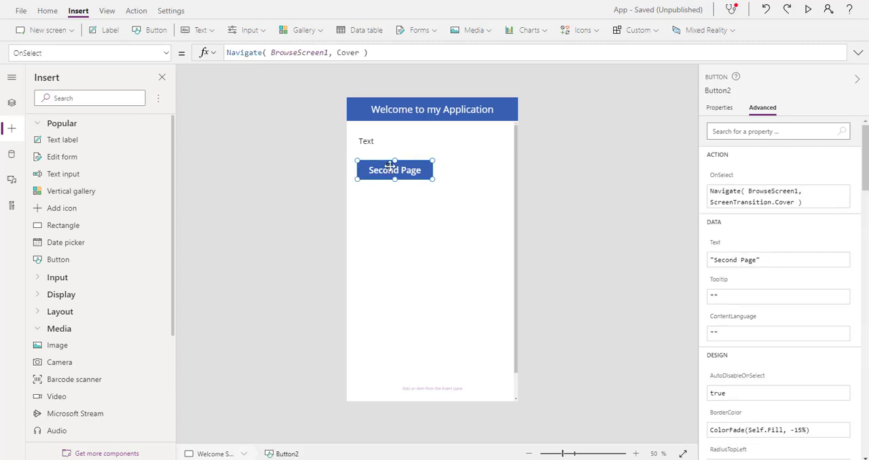
pyautogui.click(777, 197)
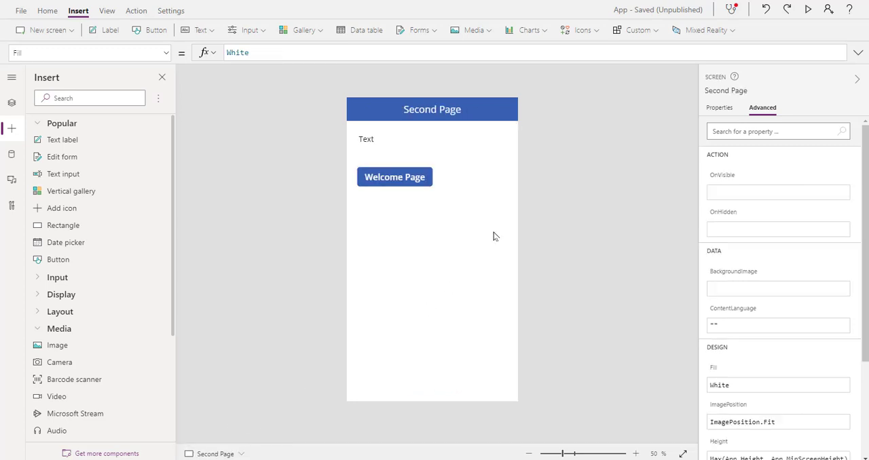
pyautogui.click(394, 177)
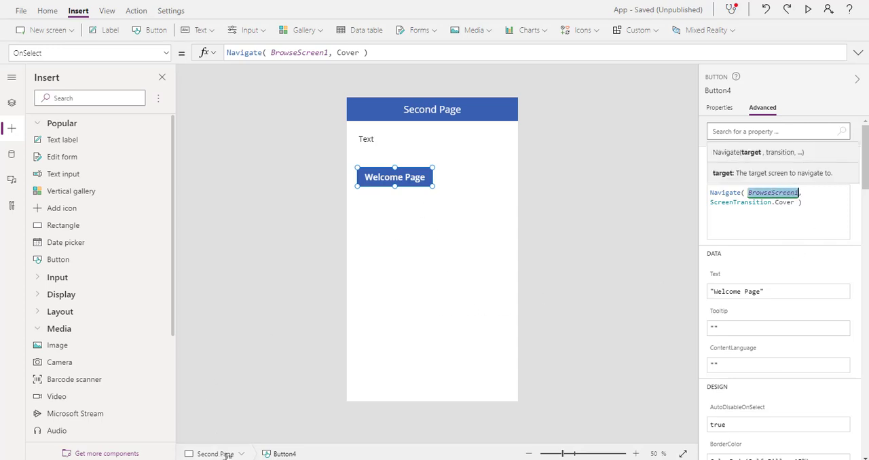
# - Set Button4's OnSelect to Navigate('Welcome Screen', ScreenTransition.Cover) and verify it
pyautogui.click(242, 454)
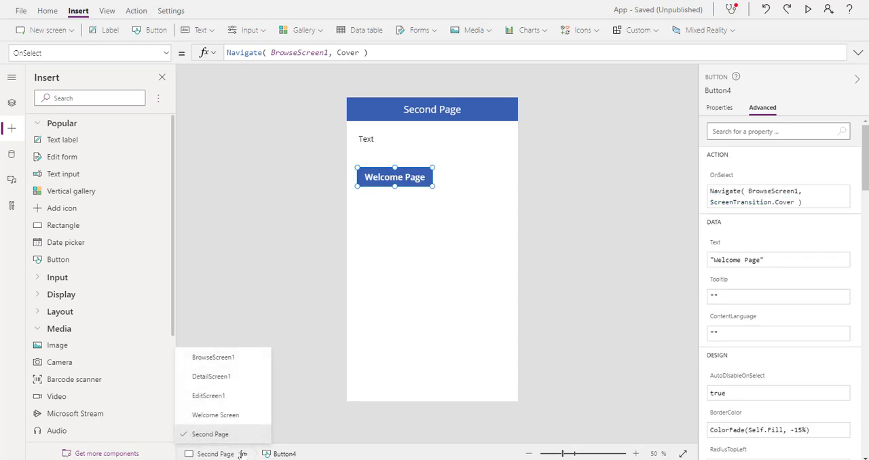
pyautogui.click(767, 196)
pyautogui.write('We')
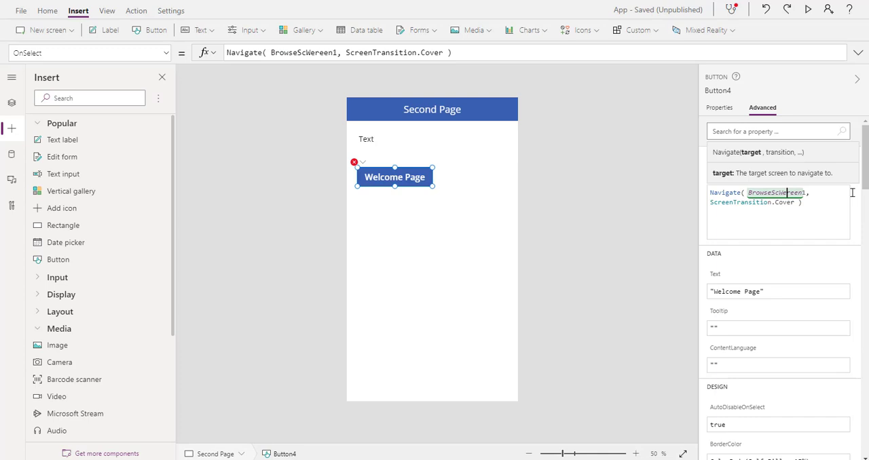
pyautogui.write('Browreen1')
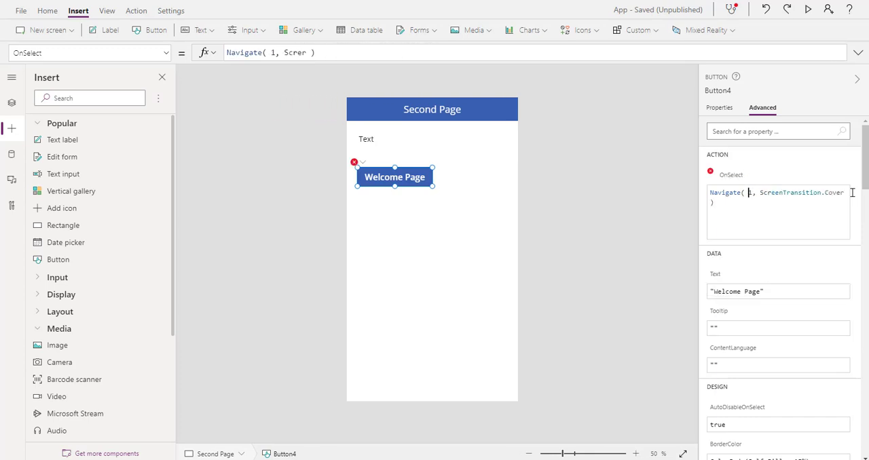
pyautogui.write('W')
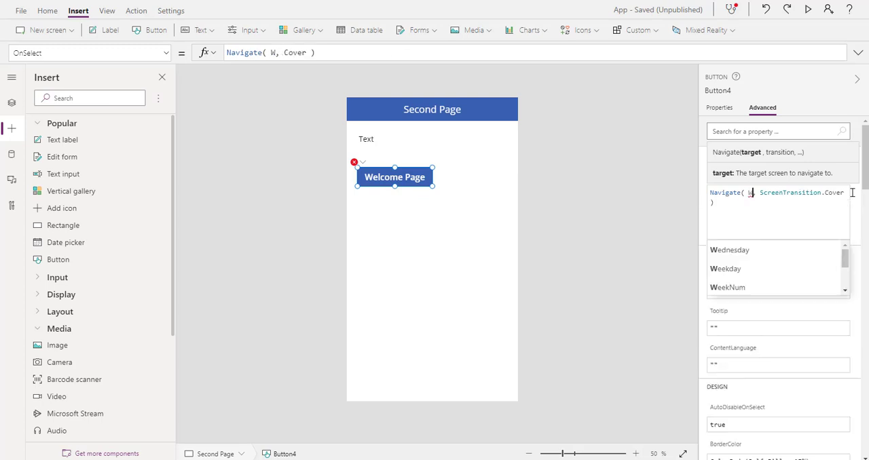
pyautogui.write('e')
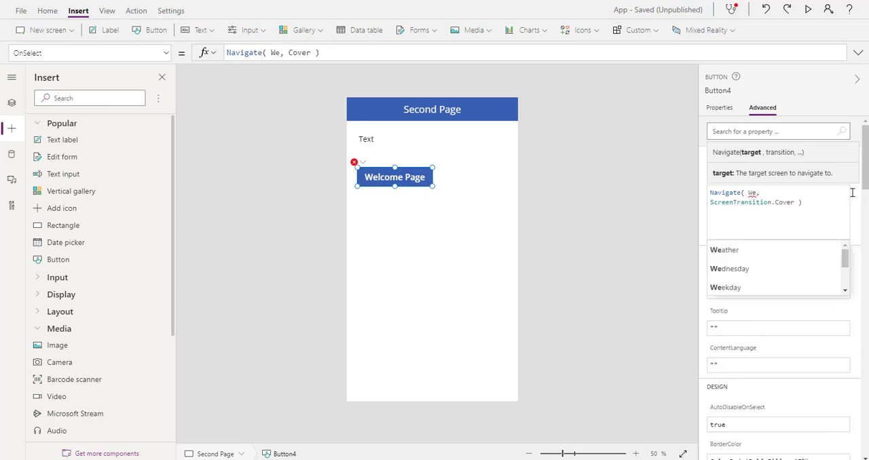
pyautogui.write('com')
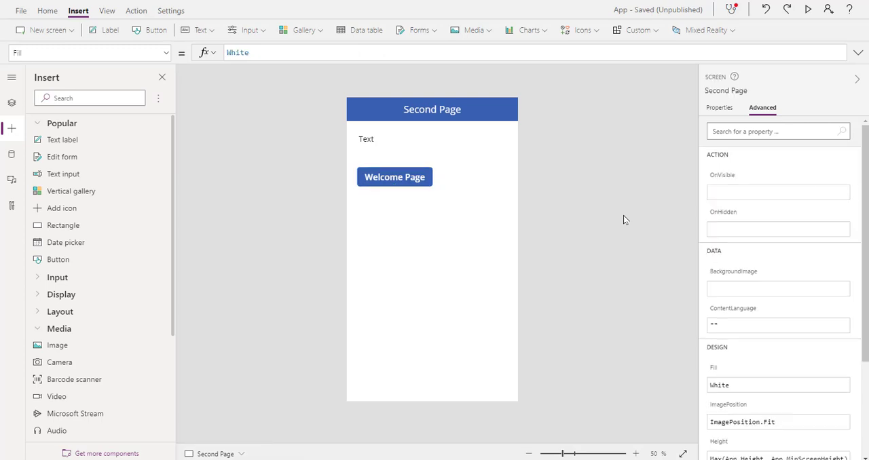
pyautogui.moveTo(395, 178)
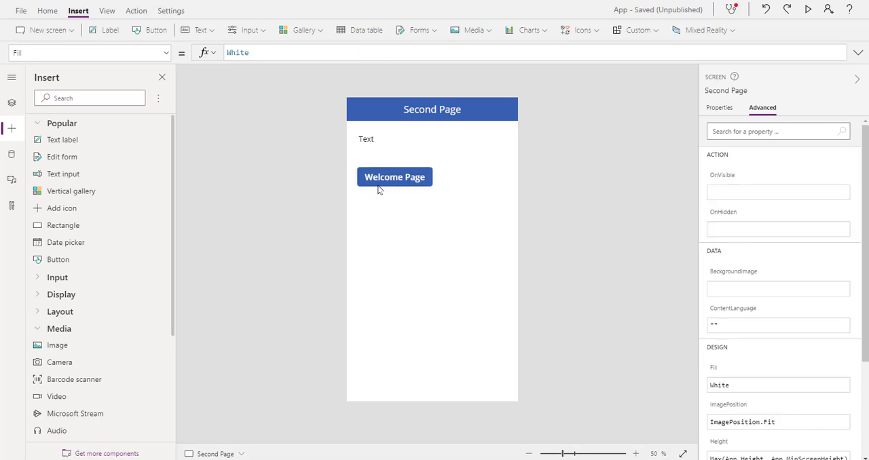
pyautogui.click(394, 176)
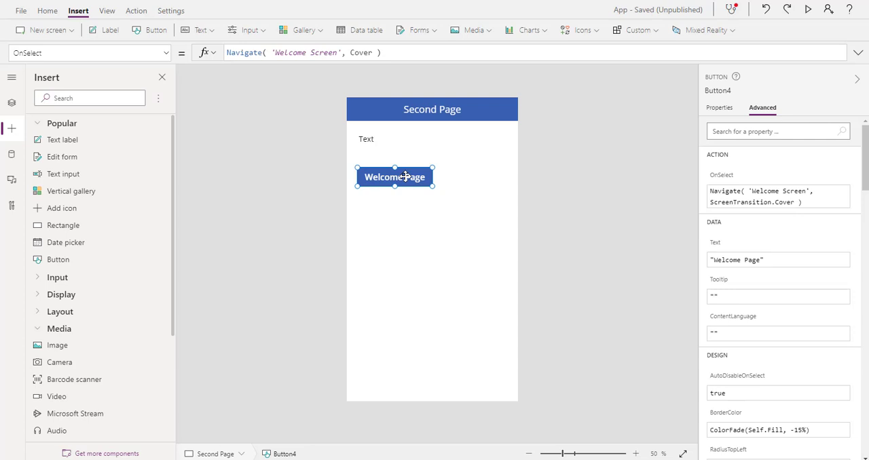
pyautogui.moveTo(429, 177)
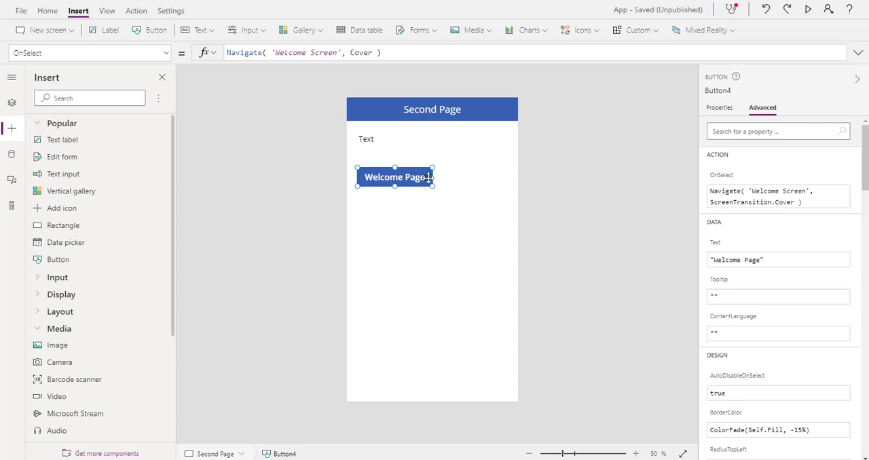
pyautogui.moveTo(243, 446)
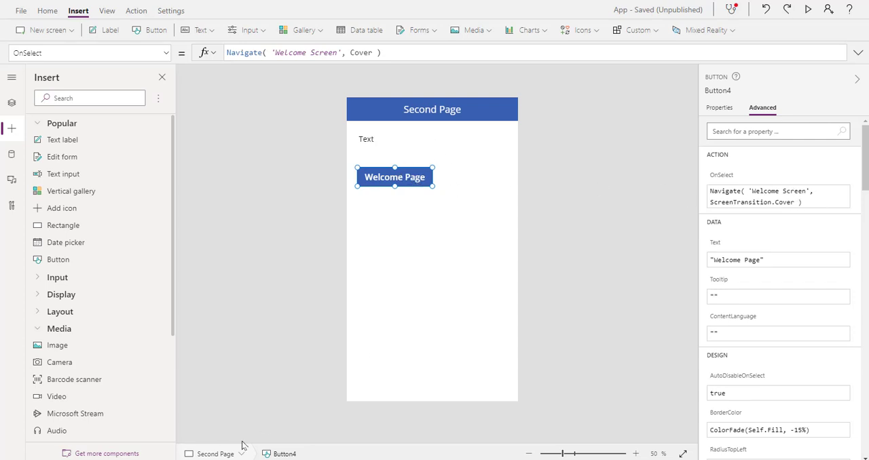
# - Change the Second Page button's OnSelect target to 'Second Page' with Cover transition
pyautogui.click(214, 454)
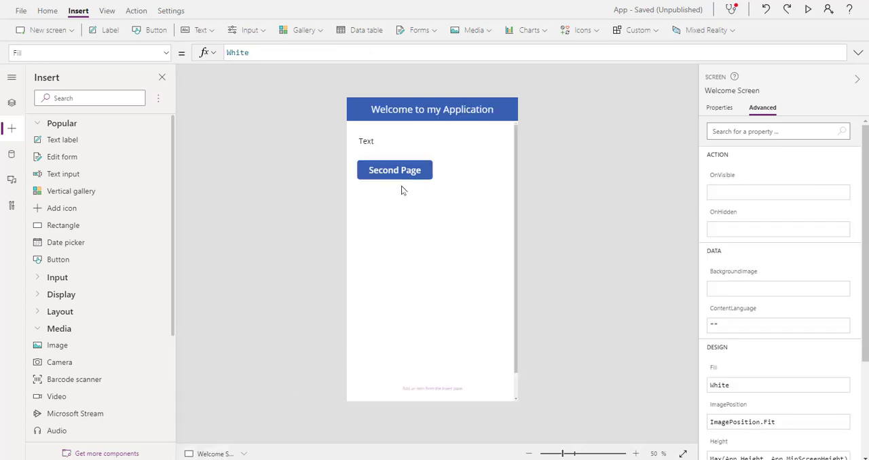
pyautogui.click(394, 170)
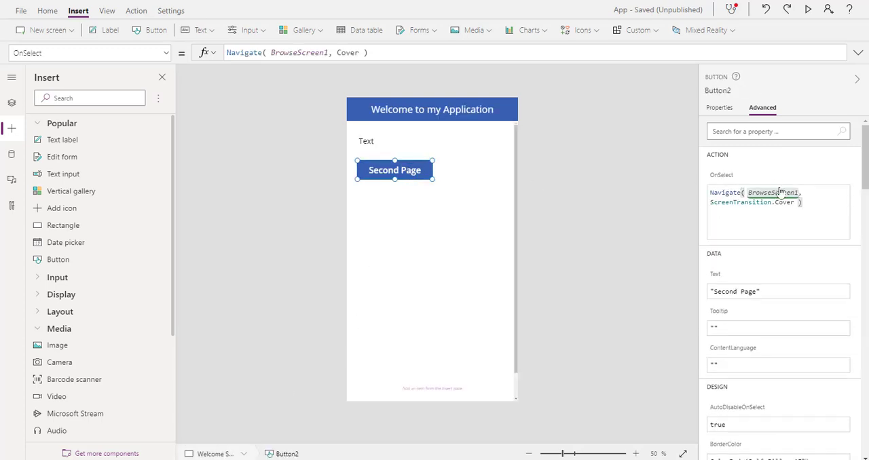
pyautogui.click(772, 192)
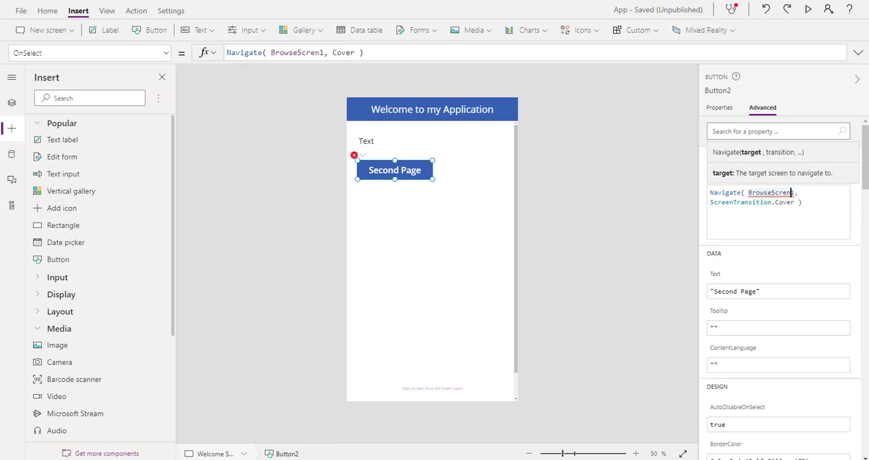
pyautogui.write('Bro')
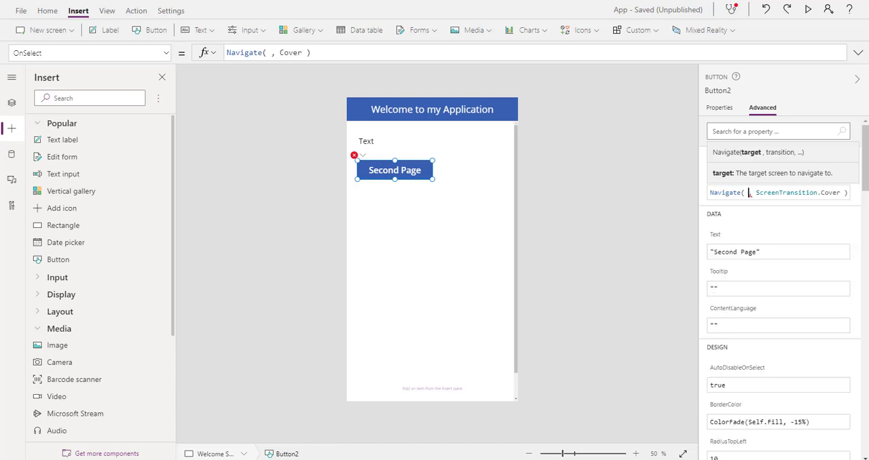
pyautogui.write('Seo')
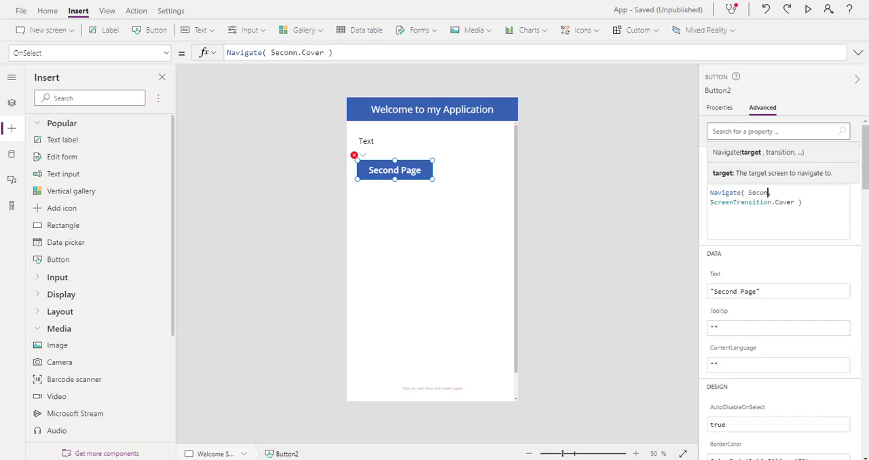
pyautogui.write("'Second Page'")
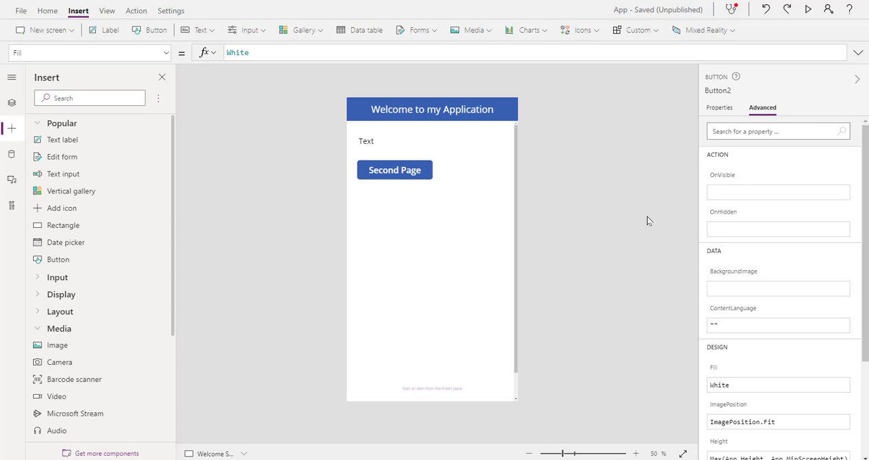
# - Check the button's new action, then switch to the Second Page screen
pyautogui.click(394, 169)
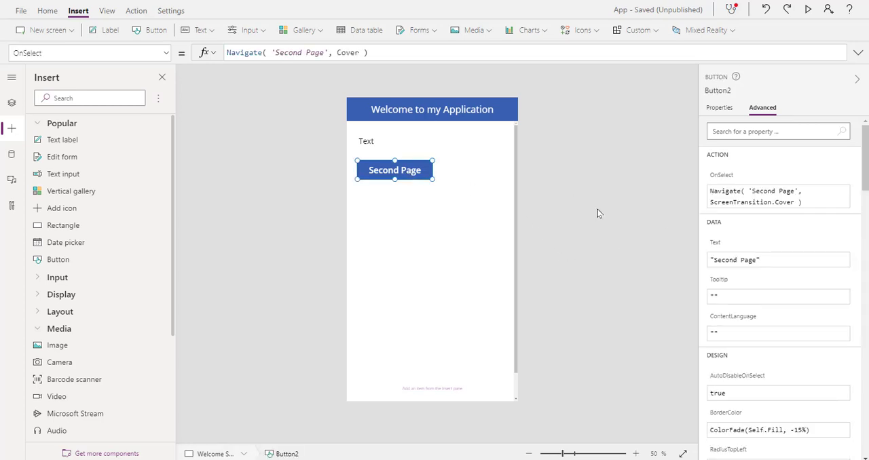
pyautogui.click(216, 453)
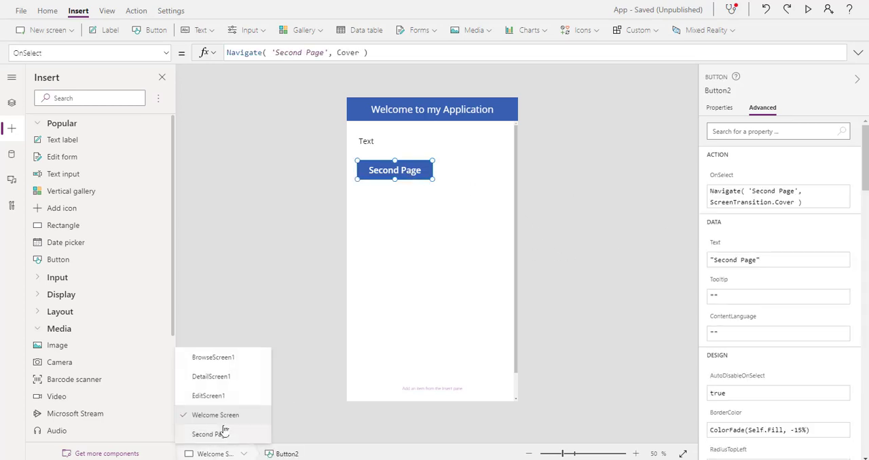
pyautogui.click(210, 434)
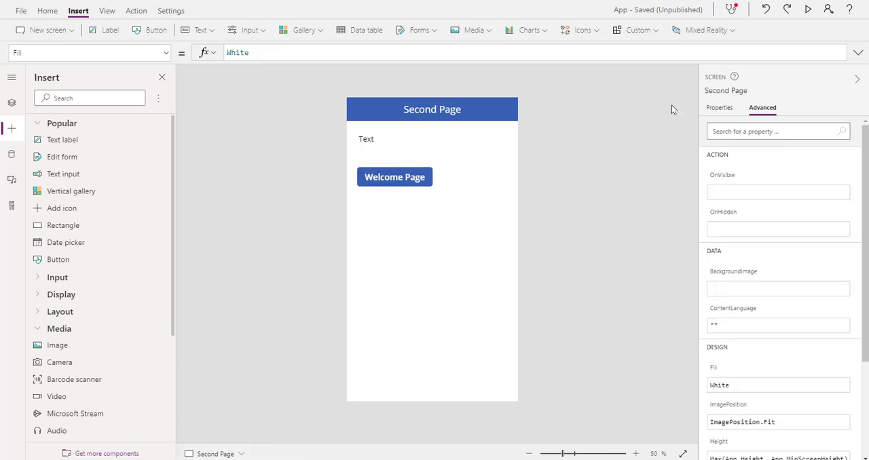
pyautogui.click(807, 9)
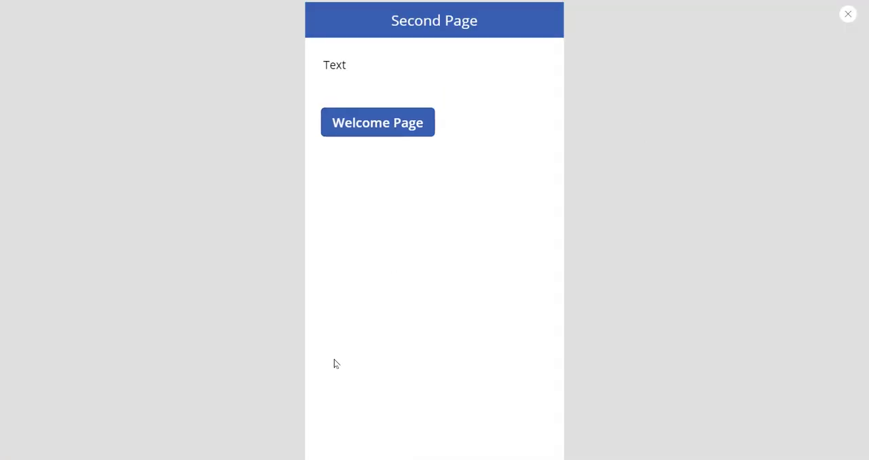
pyautogui.moveTo(401, 123)
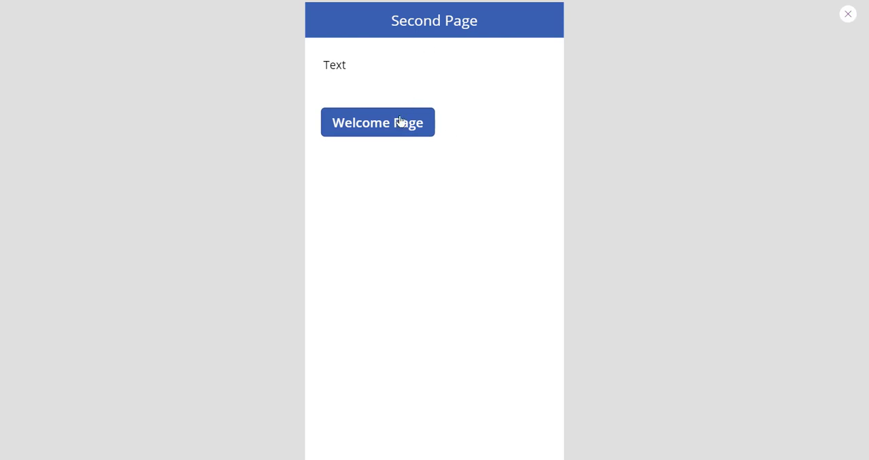
pyautogui.click(377, 122)
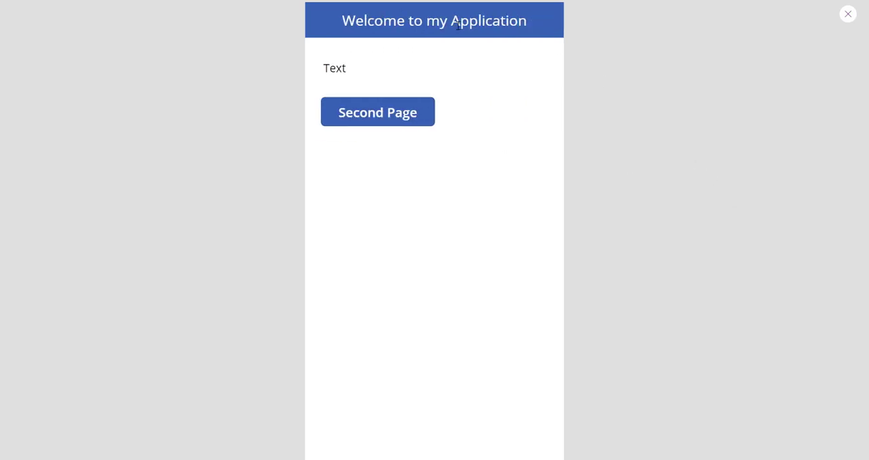
pyautogui.click(377, 112)
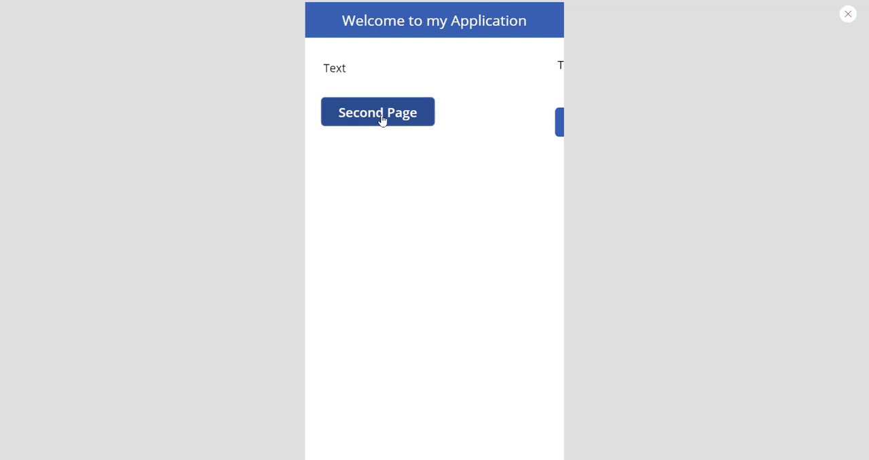
pyautogui.click(377, 112)
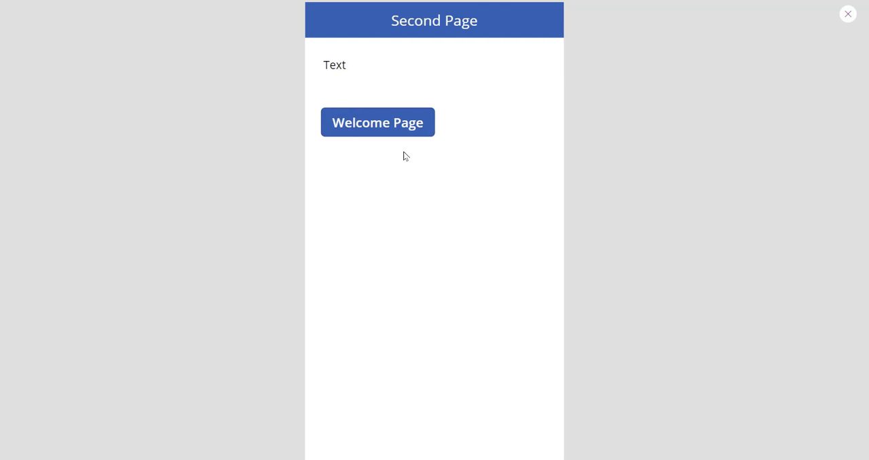
pyautogui.click(377, 122)
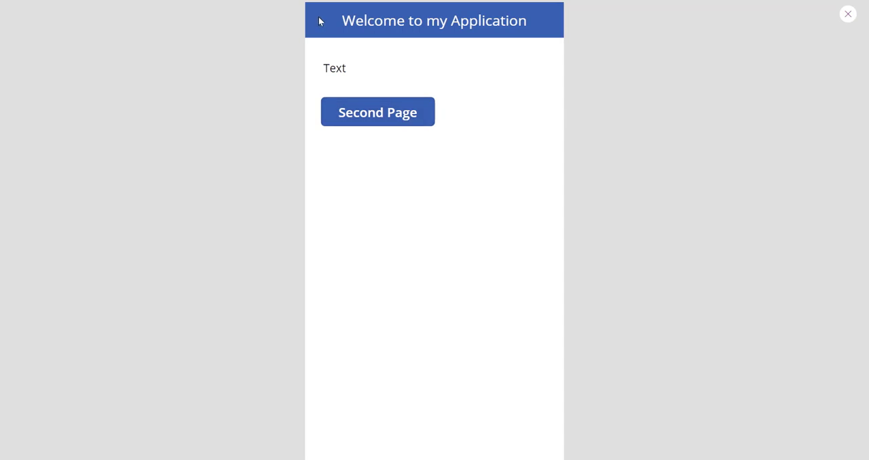
pyautogui.moveTo(399, 119)
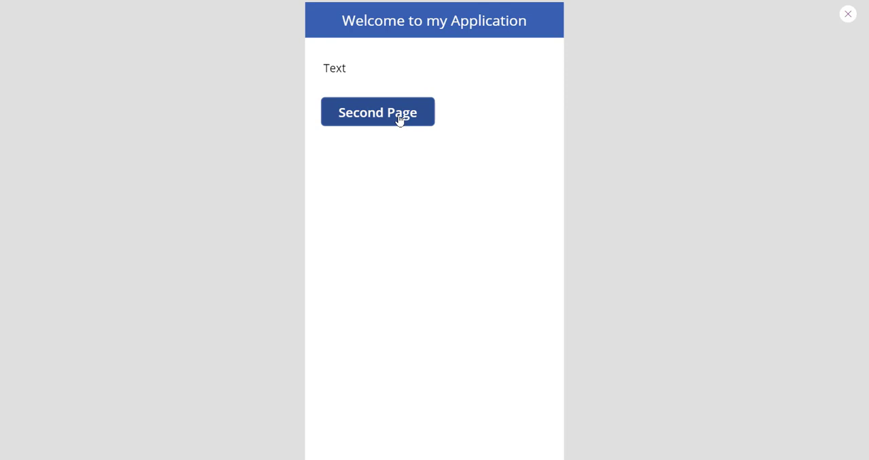
pyautogui.click(377, 112)
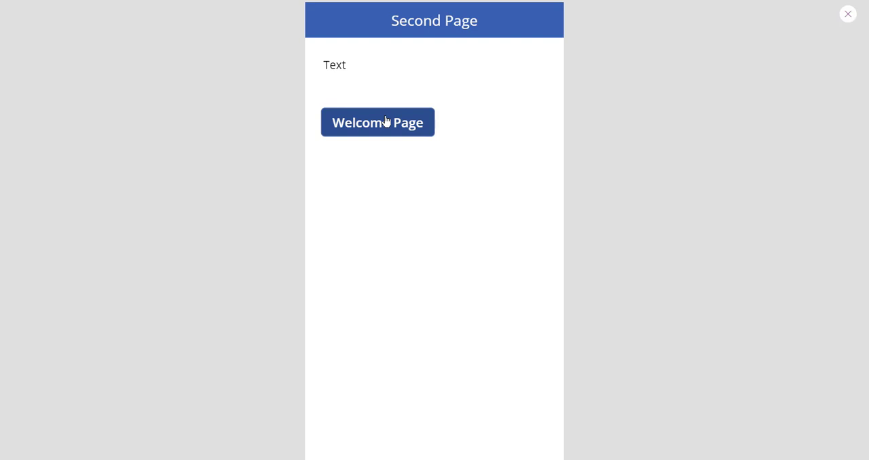
pyautogui.moveTo(403, 133)
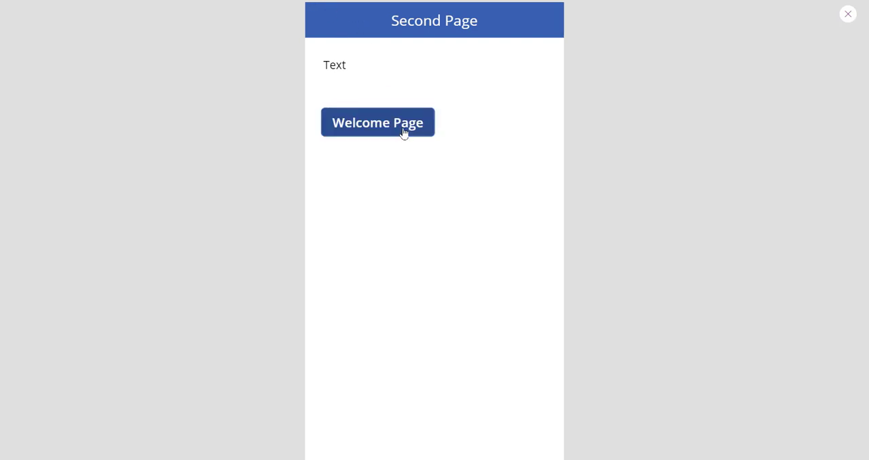
pyautogui.moveTo(841, 19)
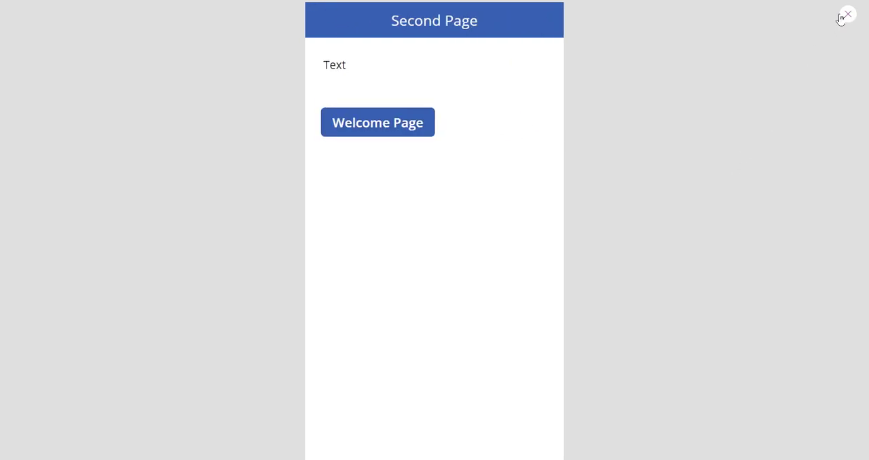
pyautogui.click(848, 14)
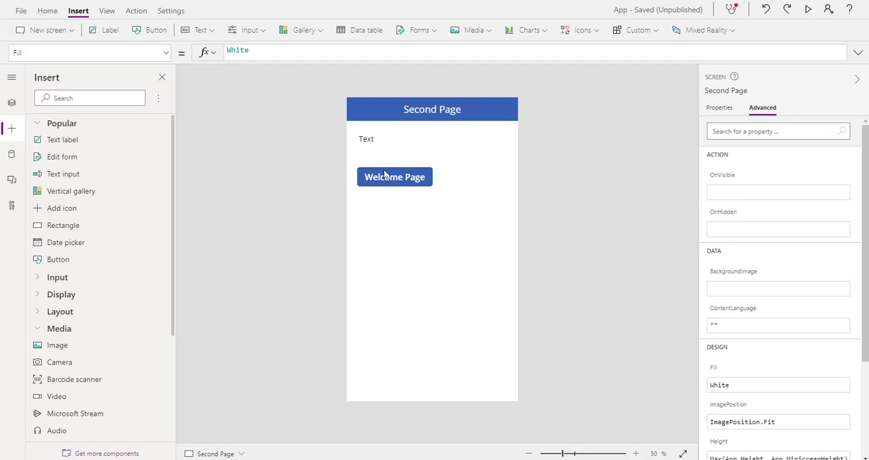
# - Go from BrowseScreen1 back to Welcome Screen and preview the app
pyautogui.click(395, 176)
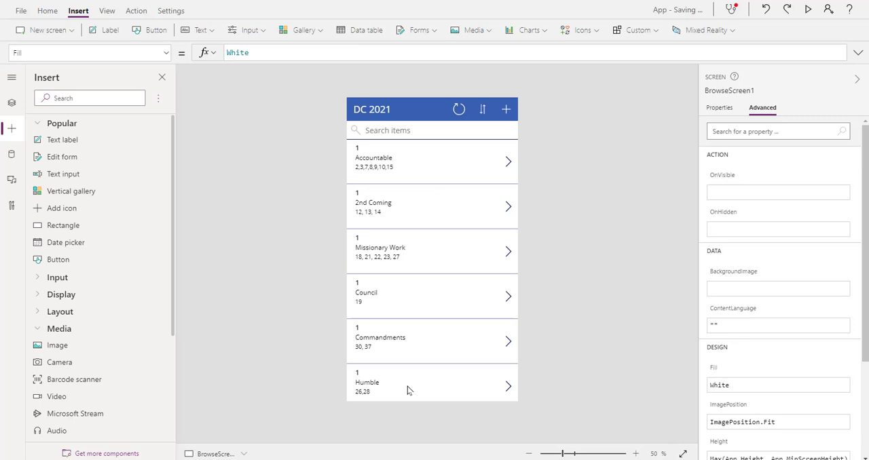
pyautogui.click(432, 161)
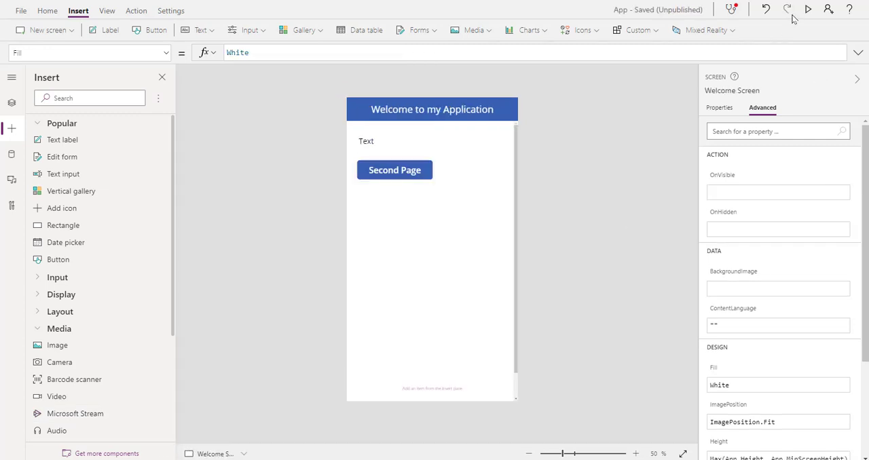
pyautogui.click(808, 8)
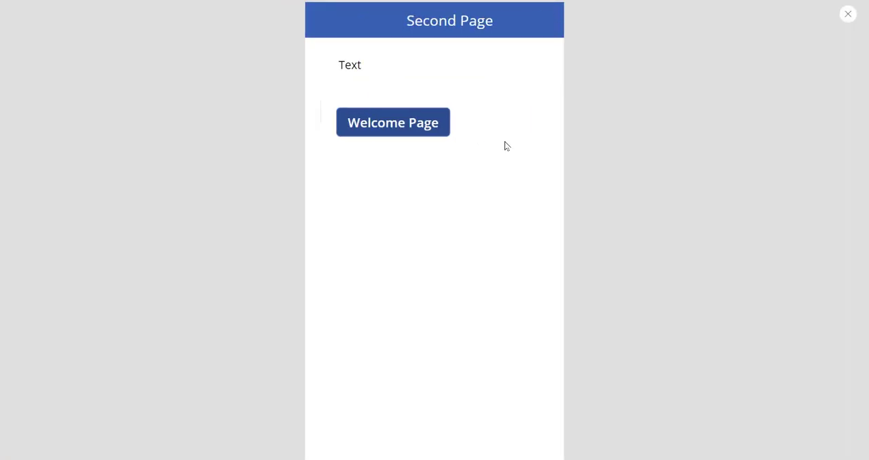